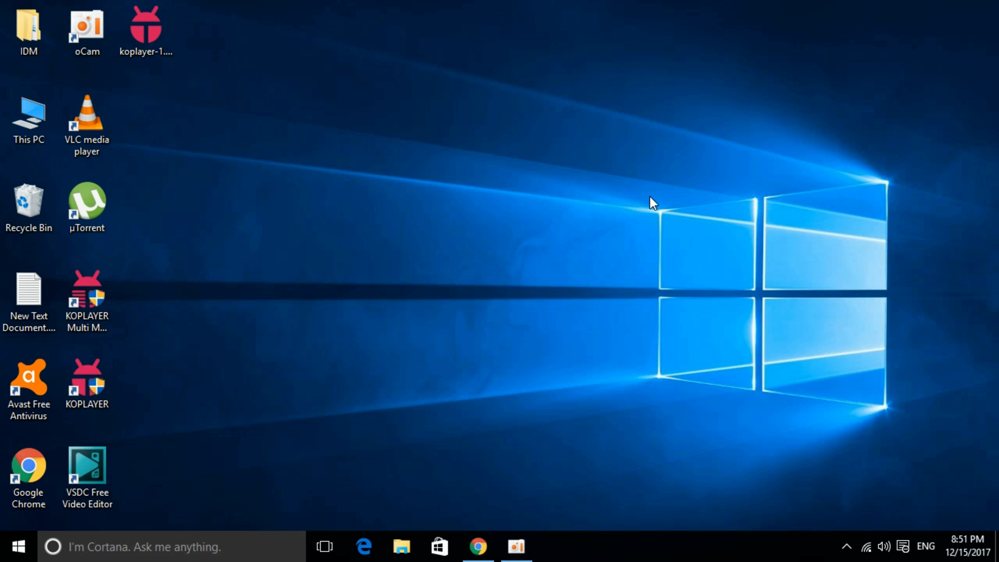
mouse_move(516, 366)
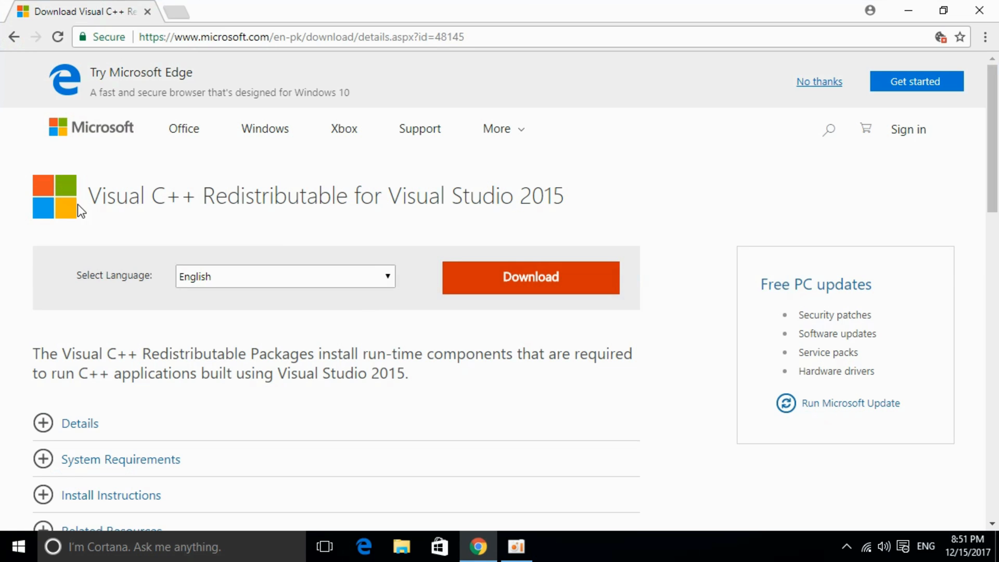
mouse_move(340, 191)
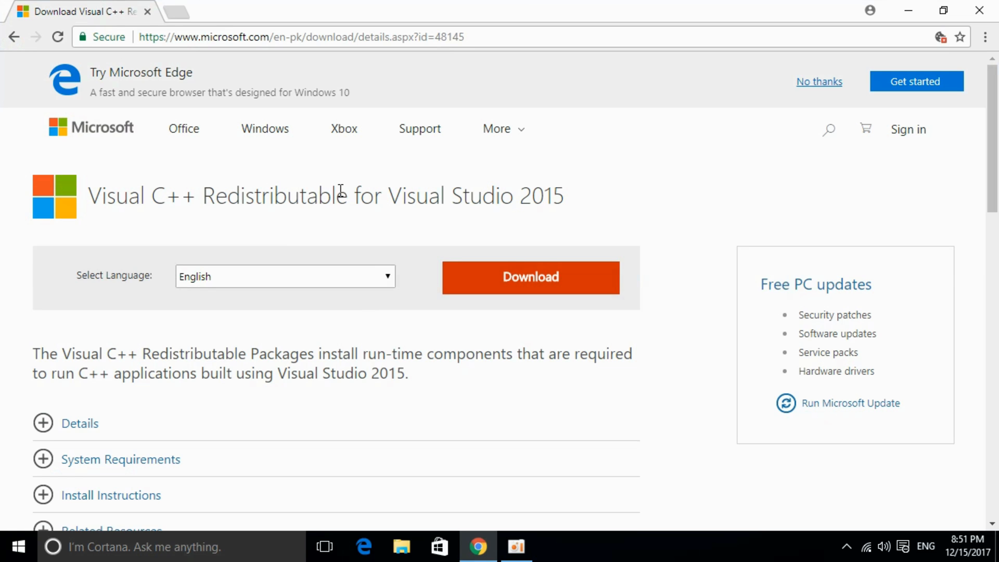
mouse_move(592, 196)
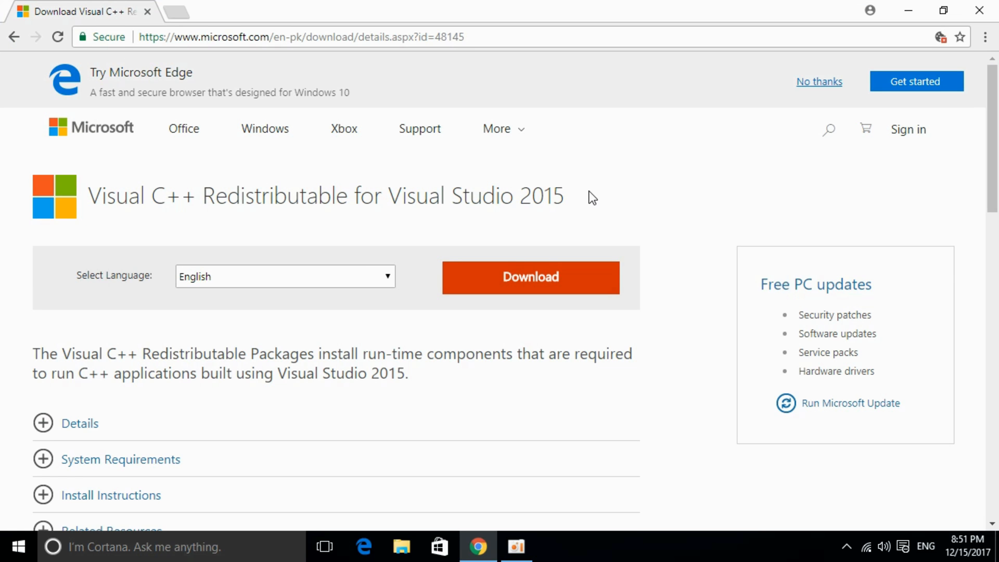
- Select the 64-bit vc_redist.x64.exe file on the Microsoft download page
triple_click(325, 196)
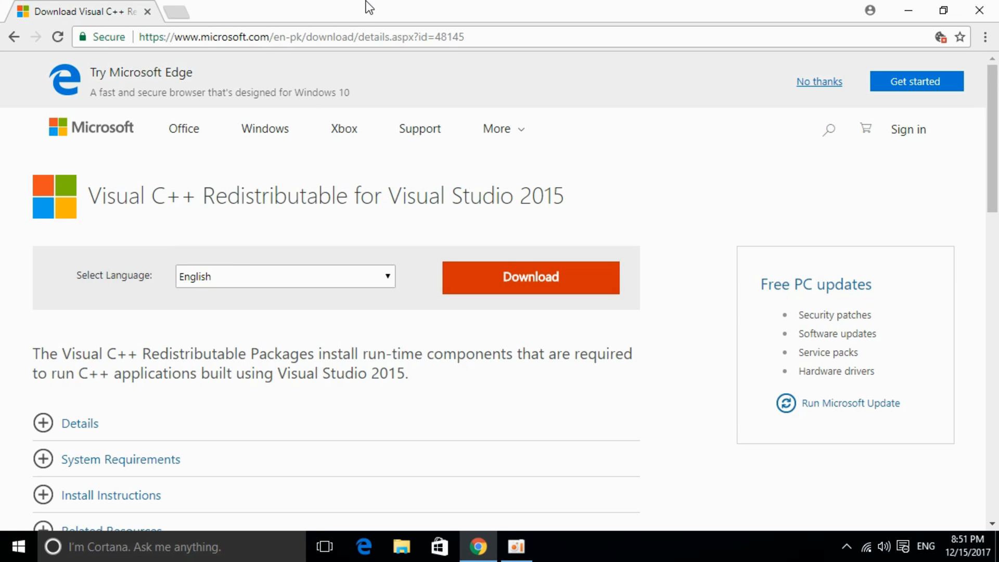
mouse_move(357, 33)
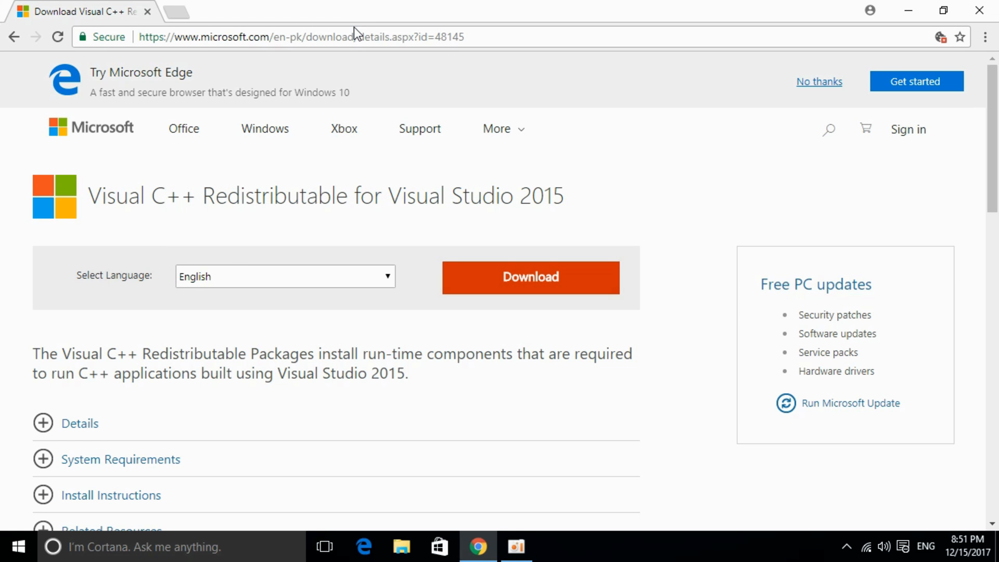
click(299, 36)
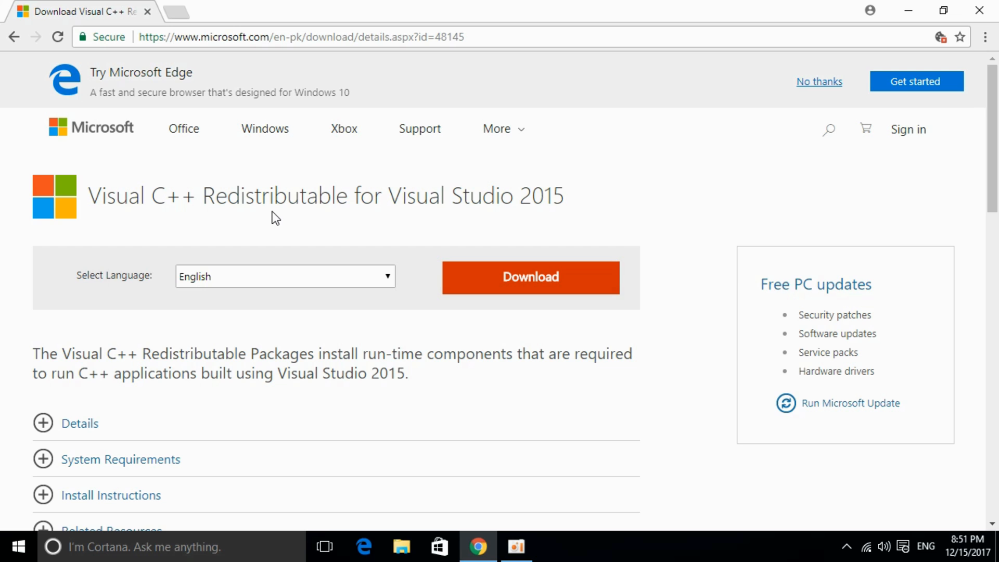
mouse_move(360, 229)
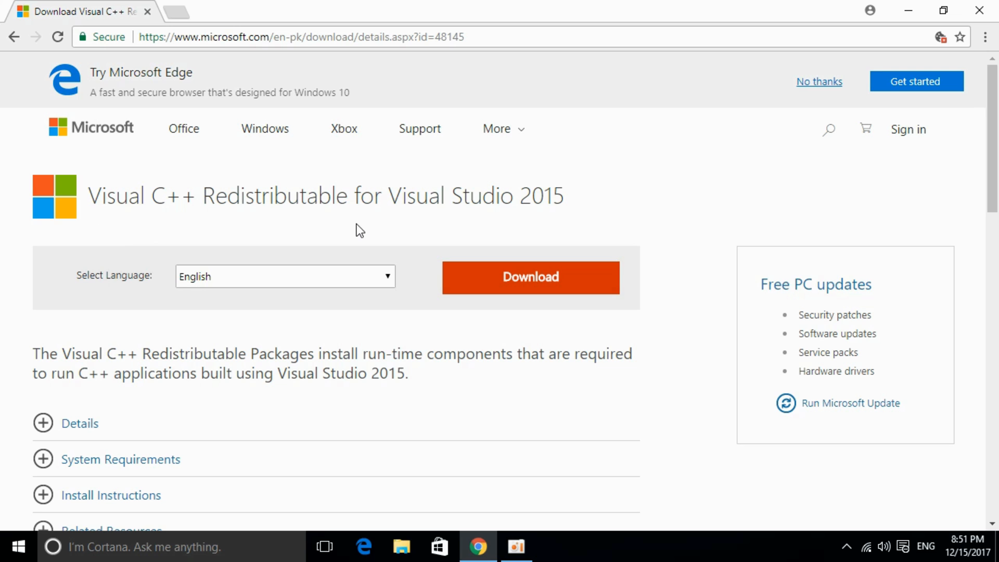
mouse_move(510, 283)
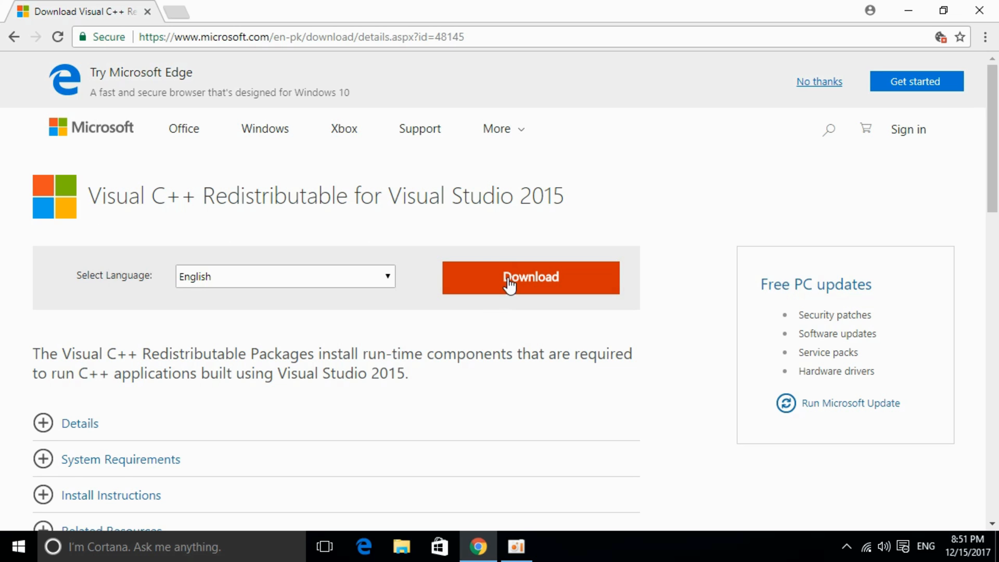
click(530, 277)
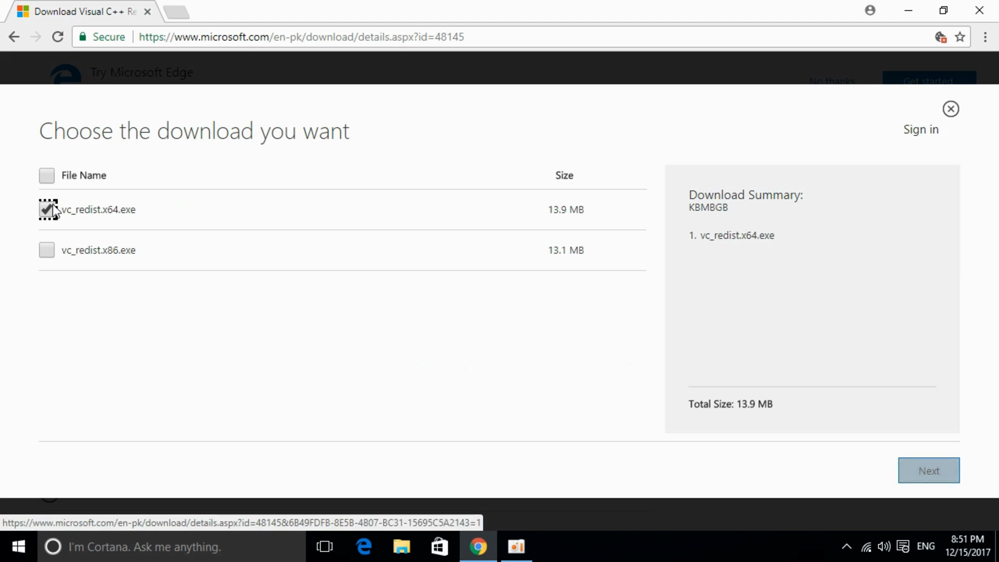
double_click(99, 209)
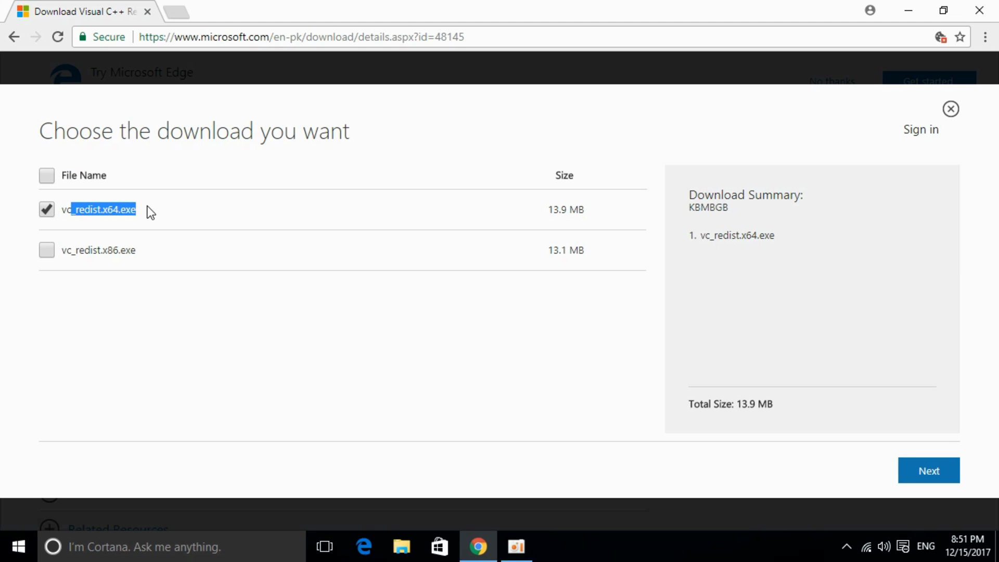
mouse_move(155, 259)
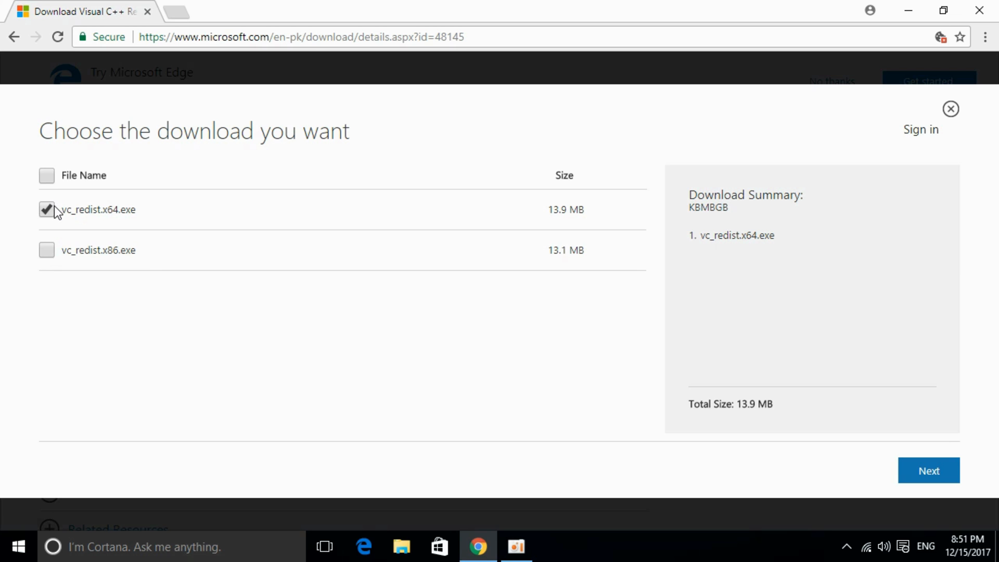
mouse_move(960, 457)
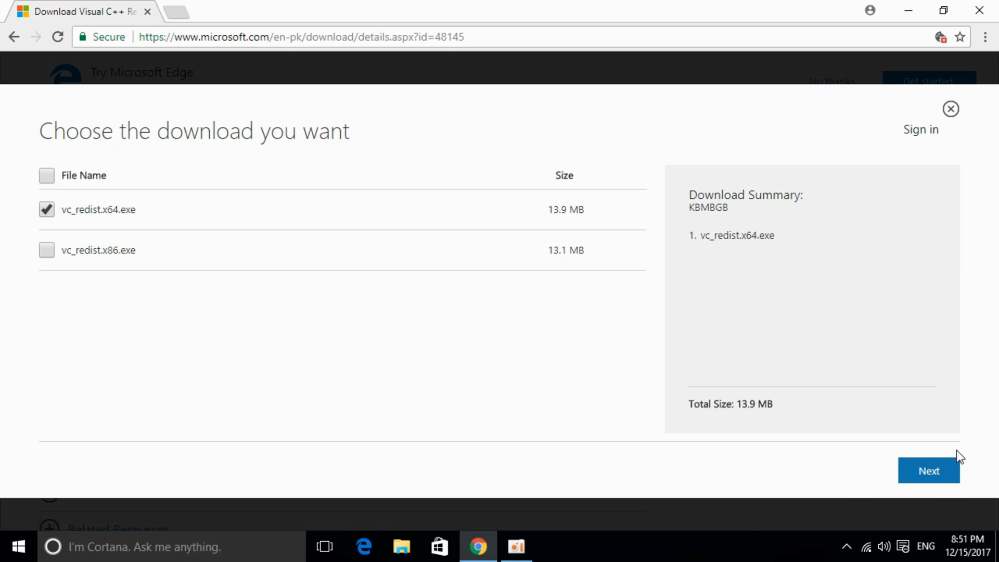
- Download vc_redist.x64.exe and show it in the Downloads folder
click(928, 471)
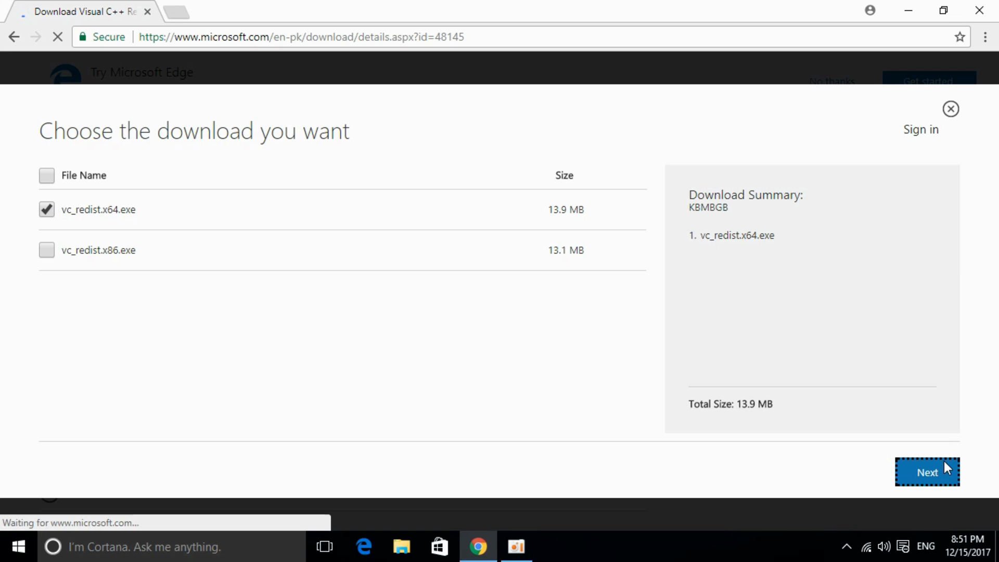
click(927, 472)
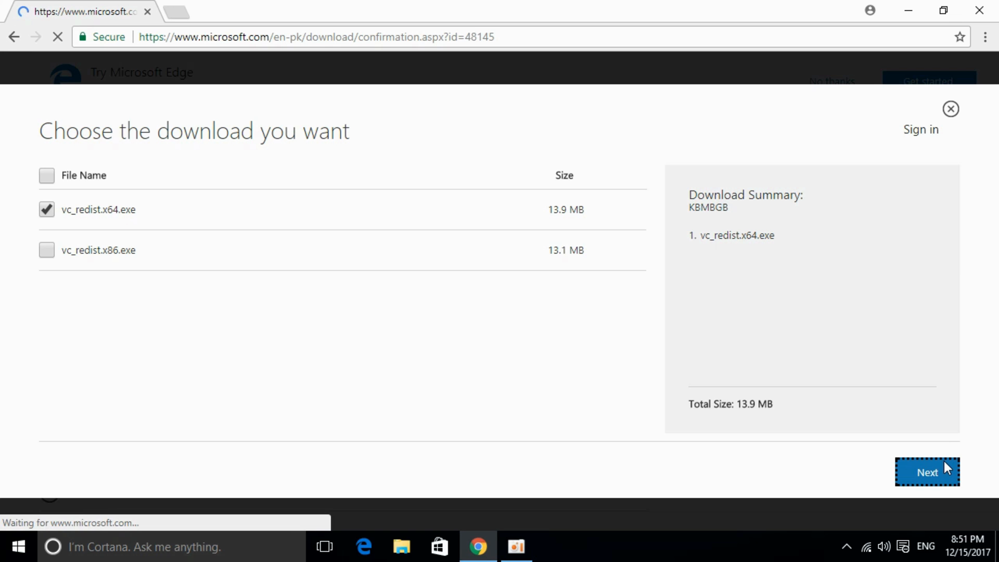
click(927, 473)
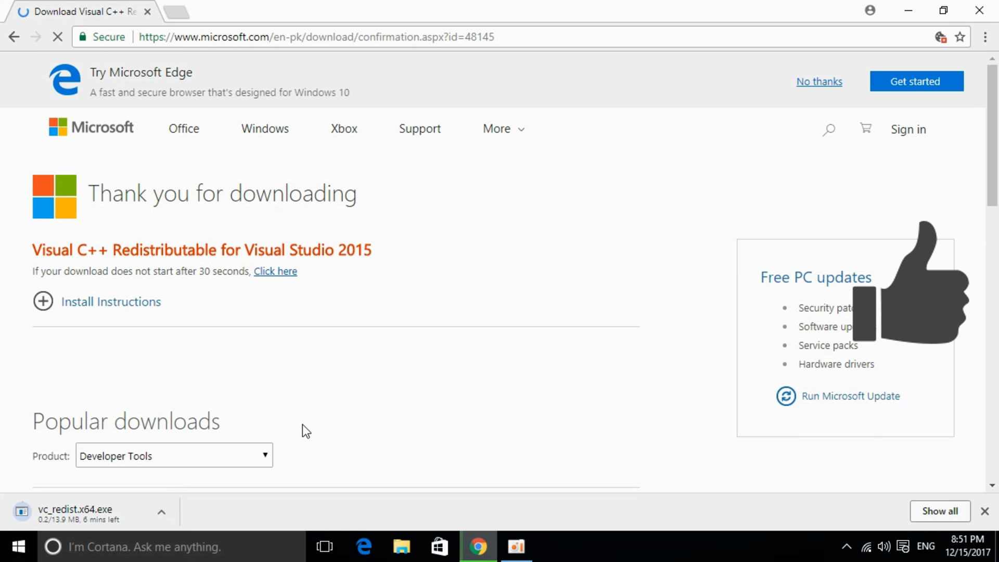
click(401, 546)
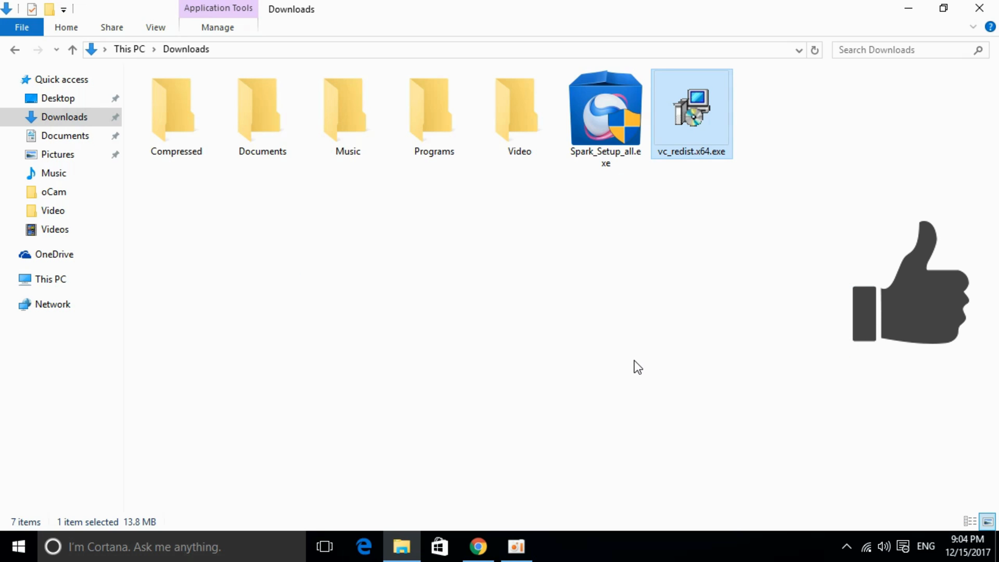
mouse_move(705, 139)
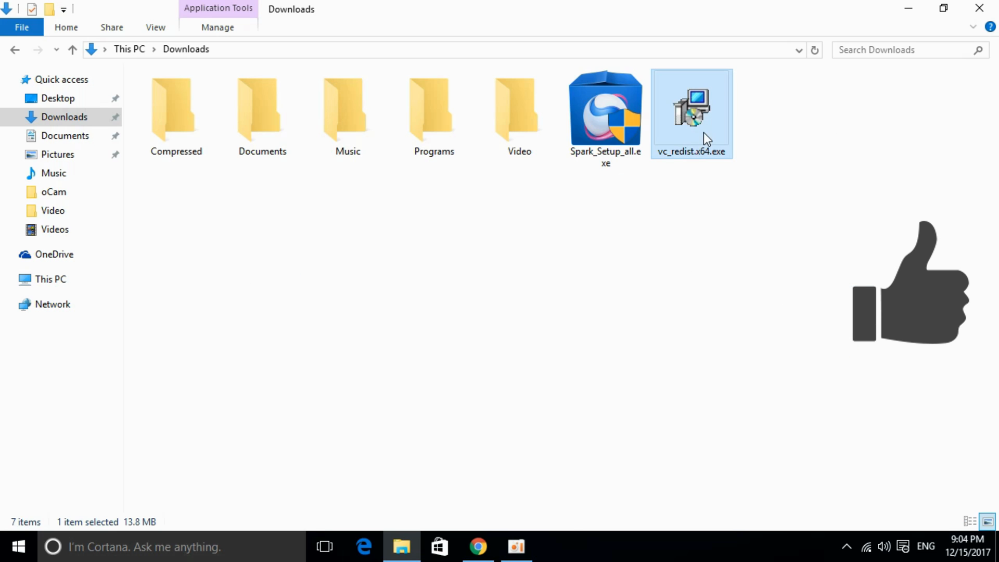
- Run vc_redist.x64.exe, accept the license, install, and close after Setup Successful
double_click(691, 112)
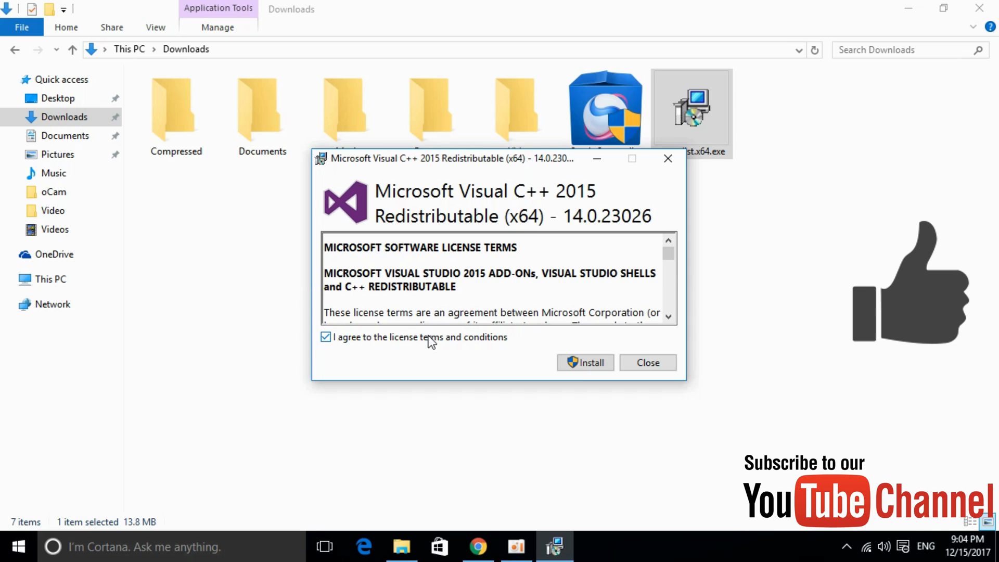
click(584, 362)
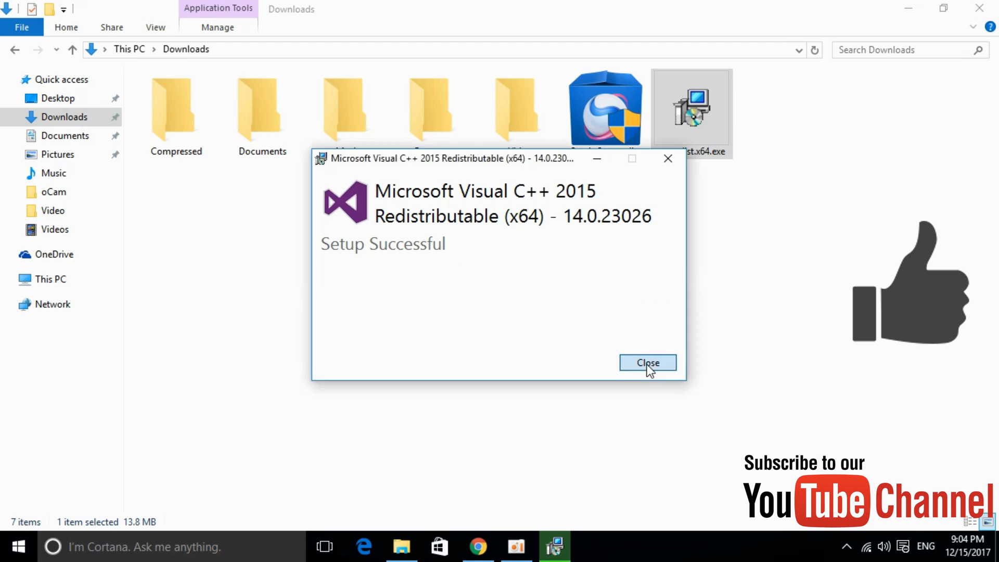
click(648, 362)
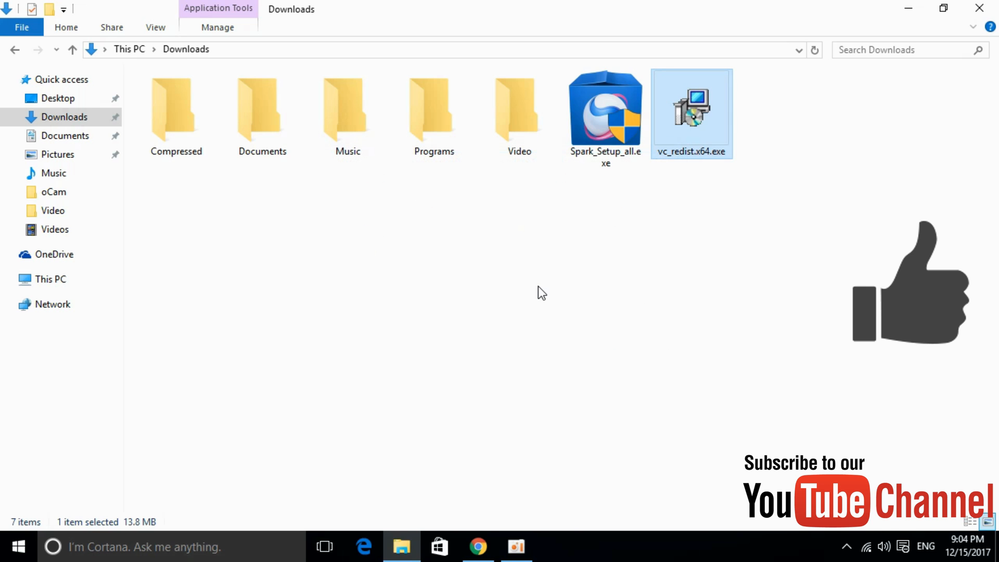